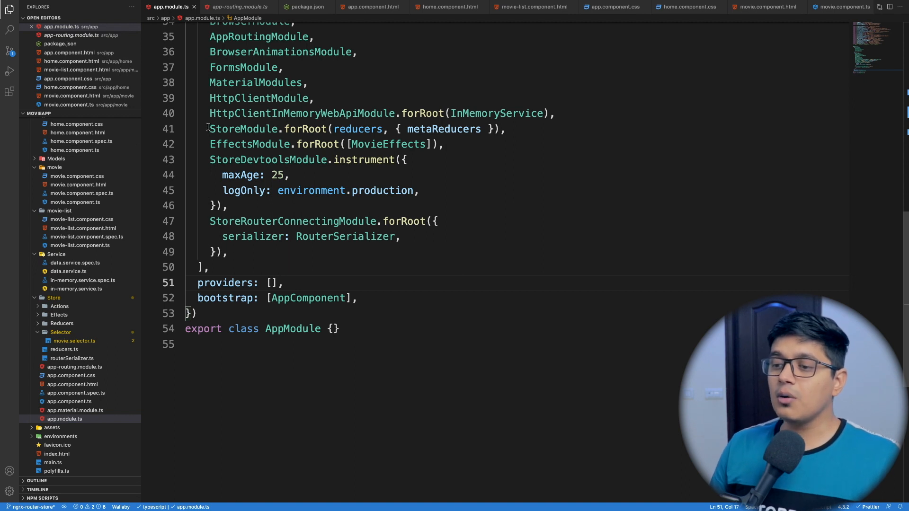
Select the strictActionTypeUniqueness value in runtimeChecks to clear it.
left_click_drag(209, 129, 481, 128)
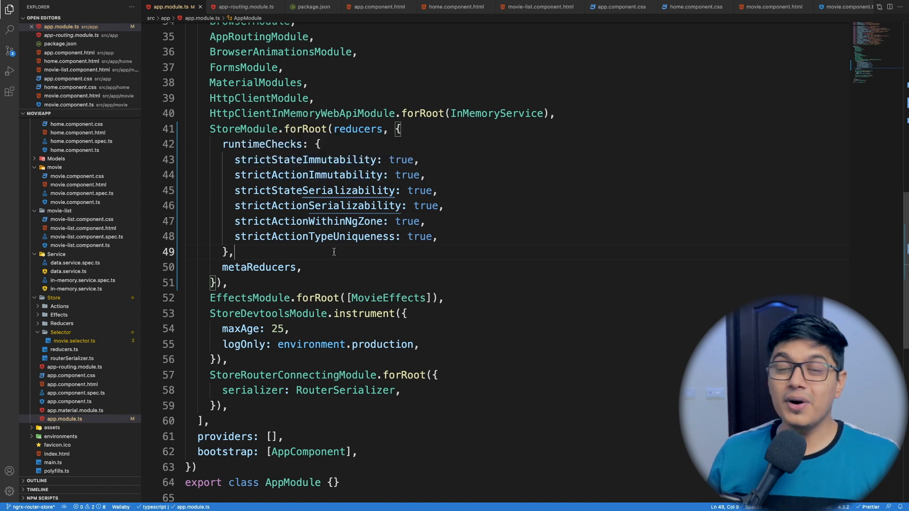
mouse_move(275, 254)
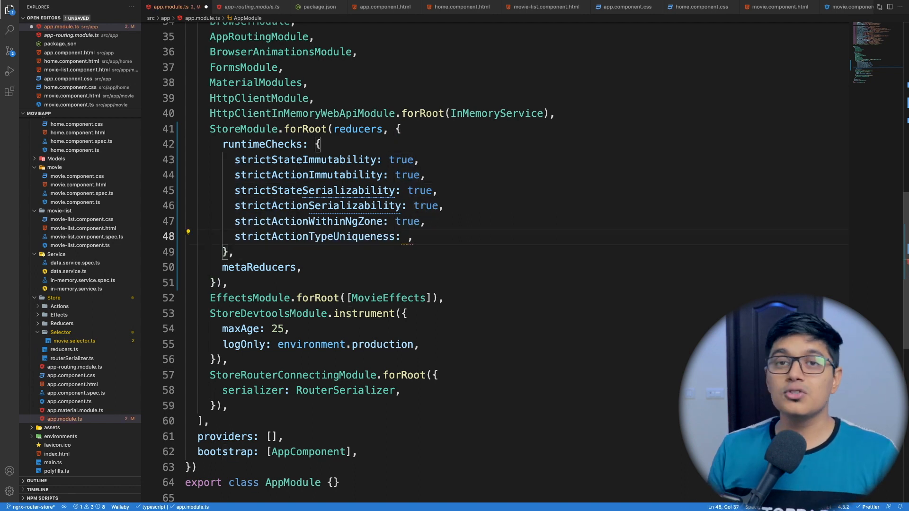
Set strictActionTypeUniqueness to false and open movie.action.ts to review the actions.
type("false")
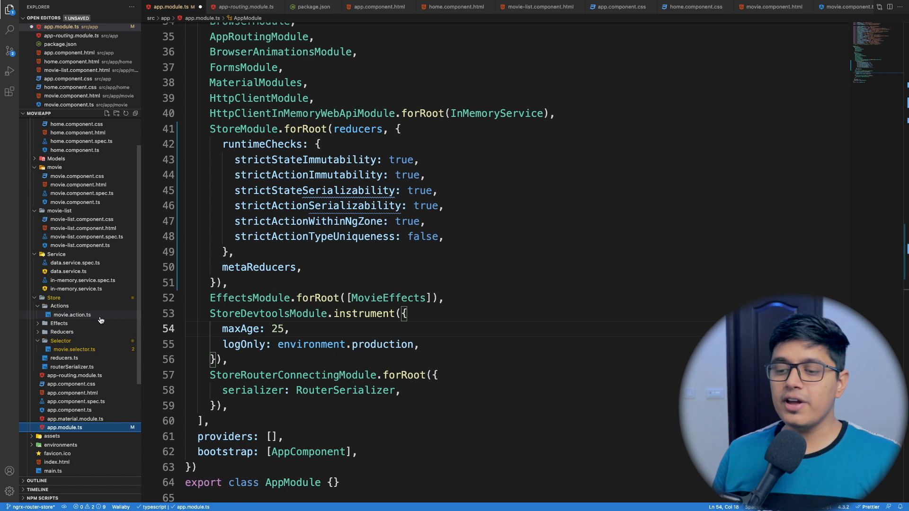
left_click(72, 315)
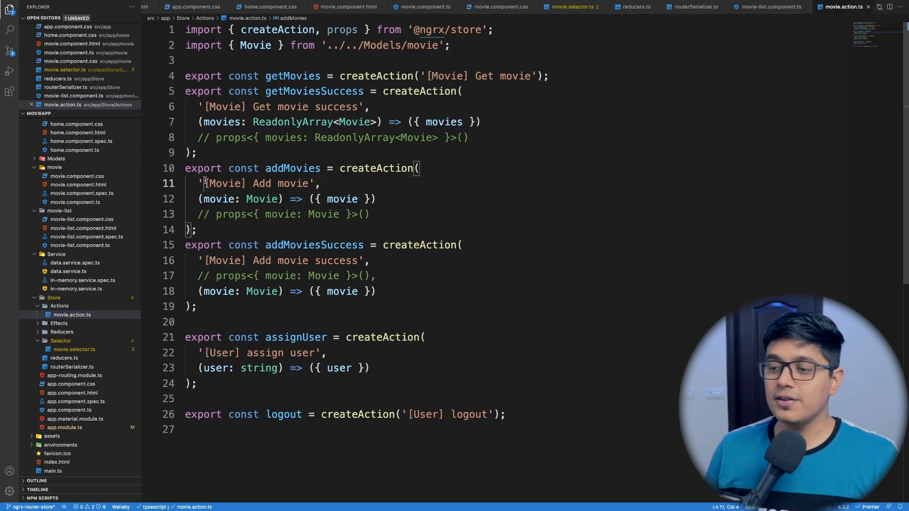
left_click_drag(206, 184, 309, 184)
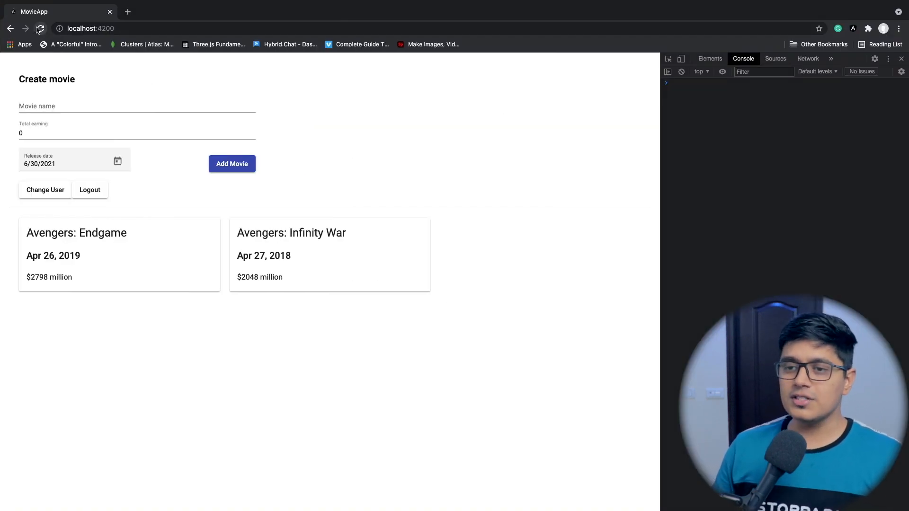
Reload MovieApp and autofill the movie name 'fdsfds', moving to Total earning.
left_click(40, 28)
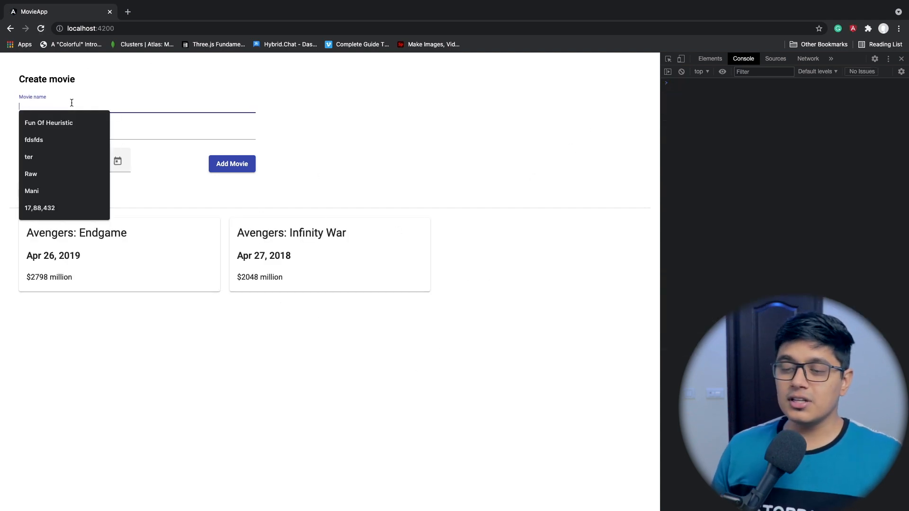
left_click(33, 140)
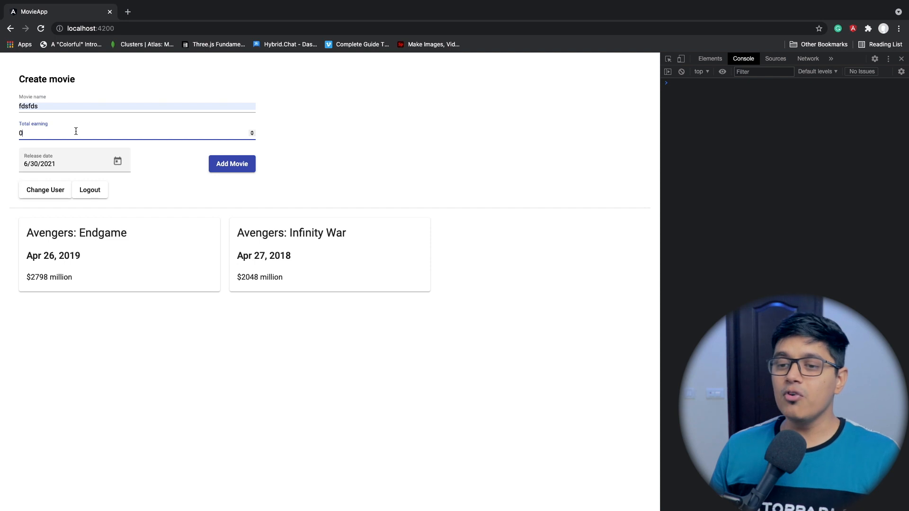
left_click(231, 163)
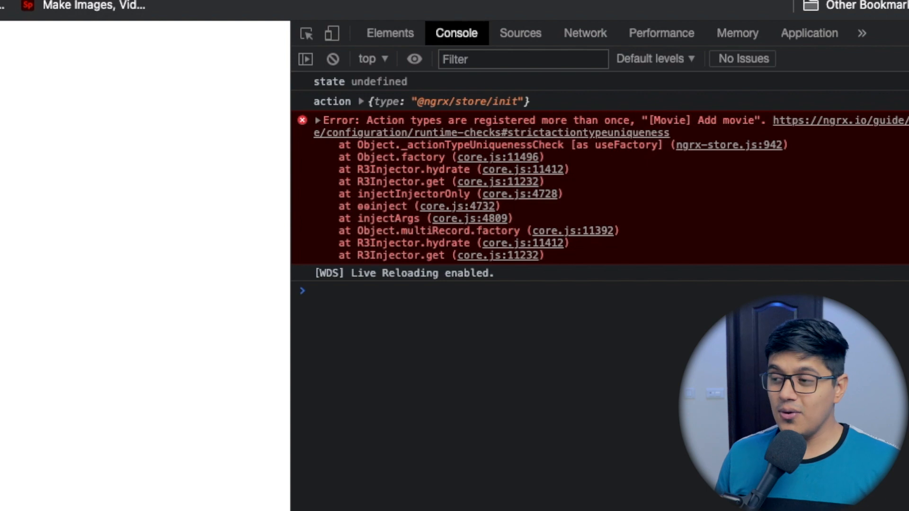
mouse_move(578, 145)
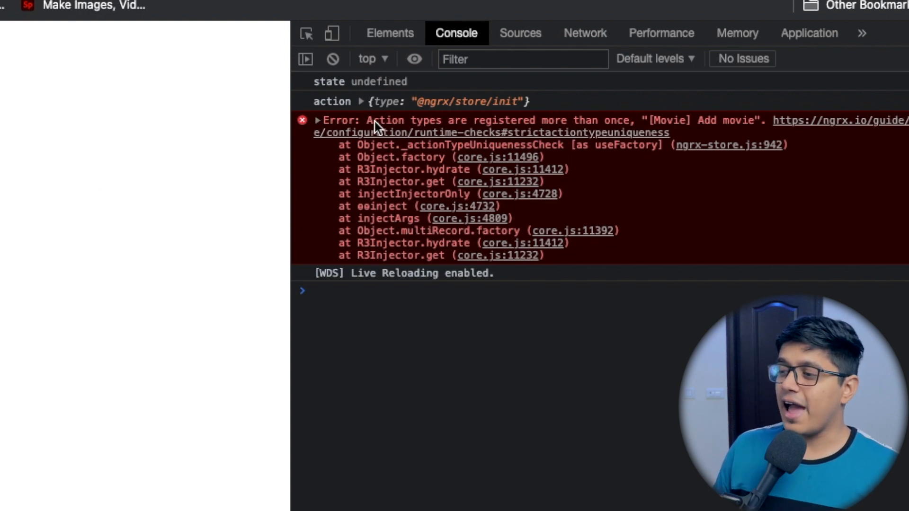
mouse_move(509, 132)
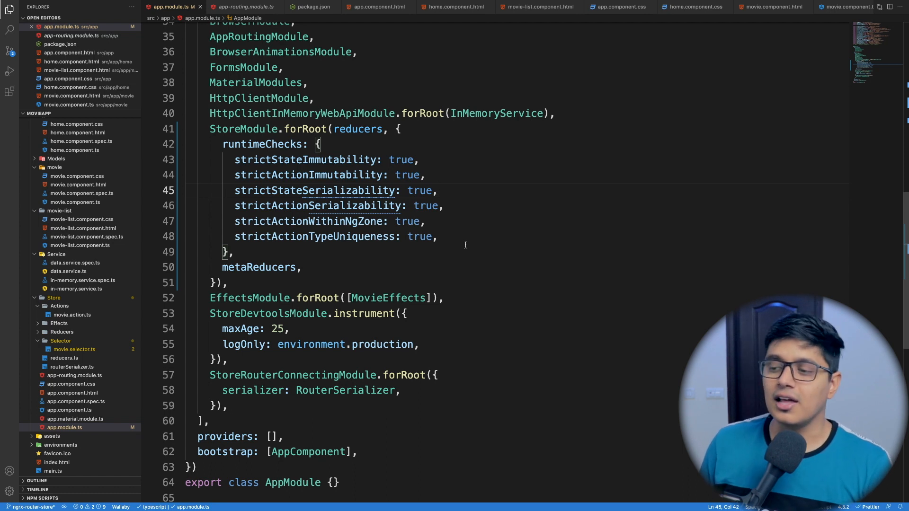
Select the strictActionSerializability and strictActionWithinNgZone lines in app.module.ts.
left_click(292, 205)
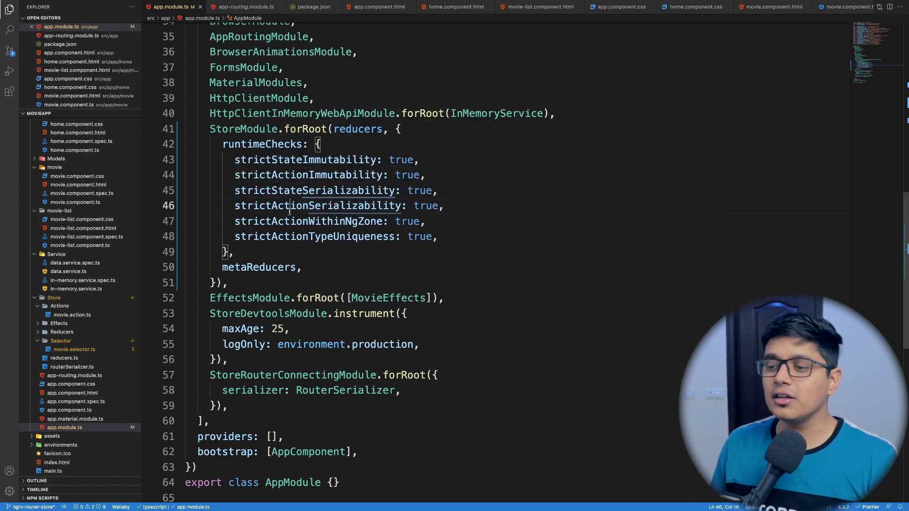
double_click(317, 206)
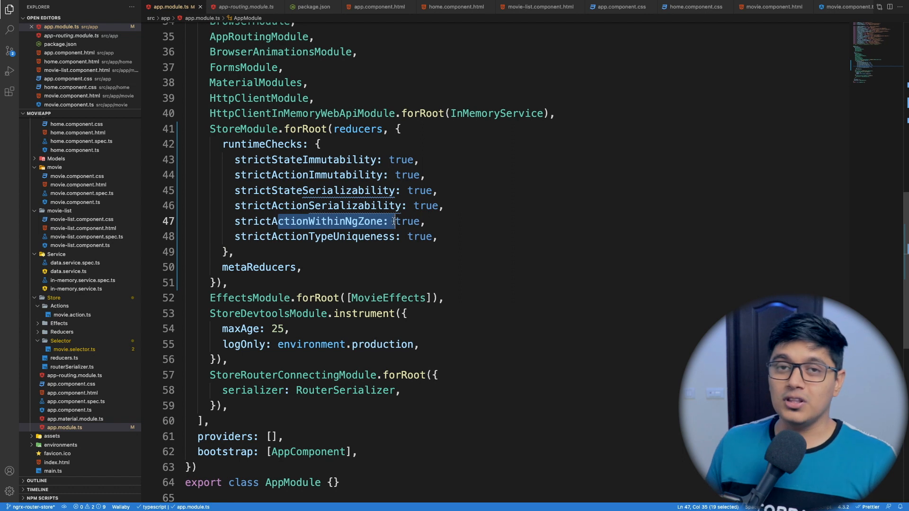
left_click(347, 252)
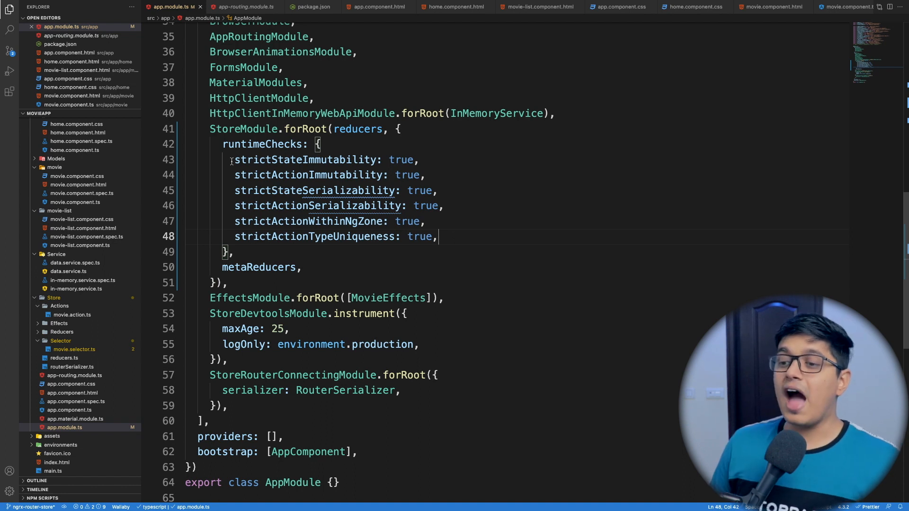
Select the whole runtimeChecks block in StoreModule.forRoot and delete it.
left_click_drag(235, 159, 437, 236)
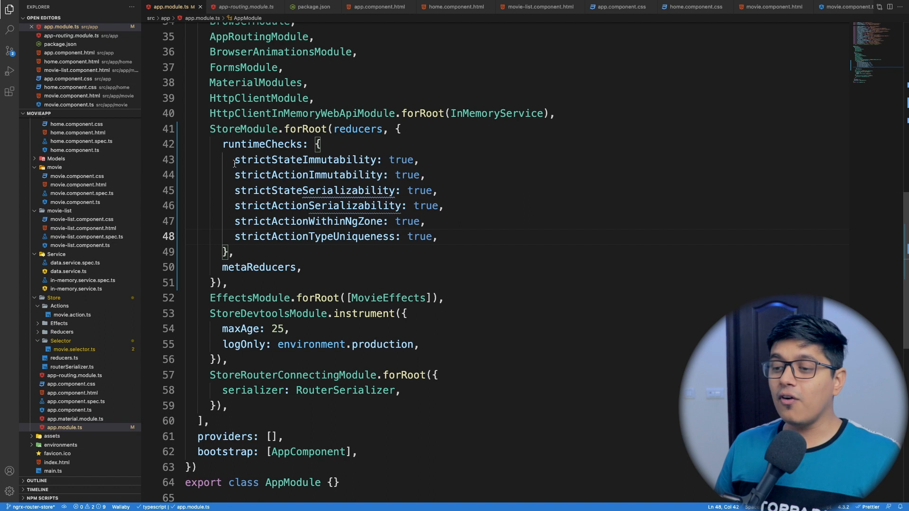
left_click_drag(234, 160, 425, 175)
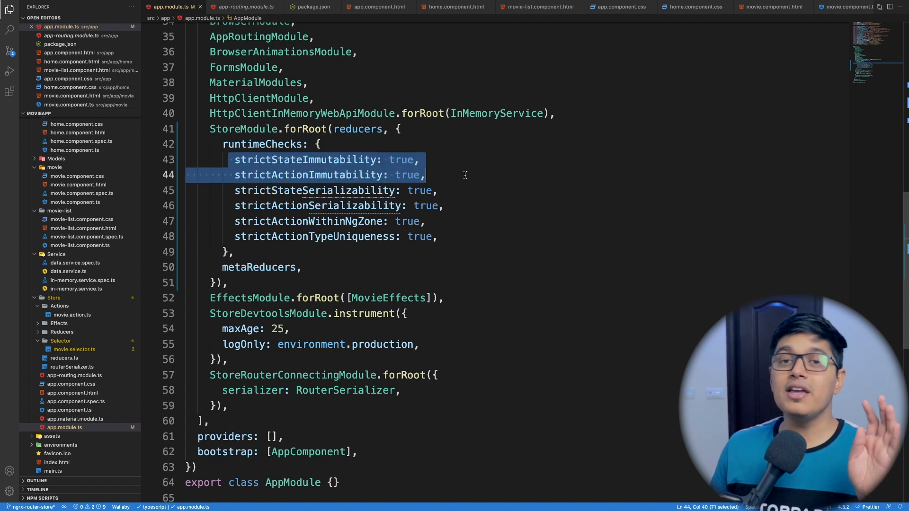
left_click_drag(417, 175, 234, 251)
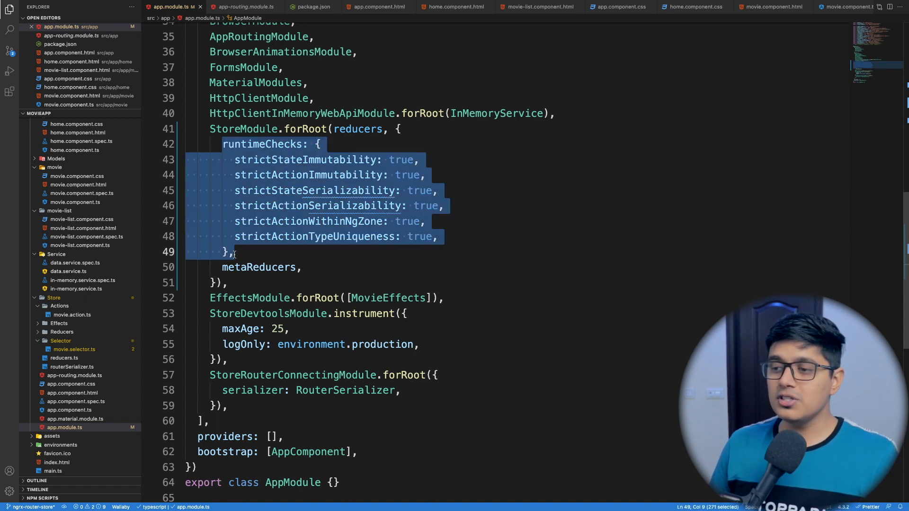
key("Delete")
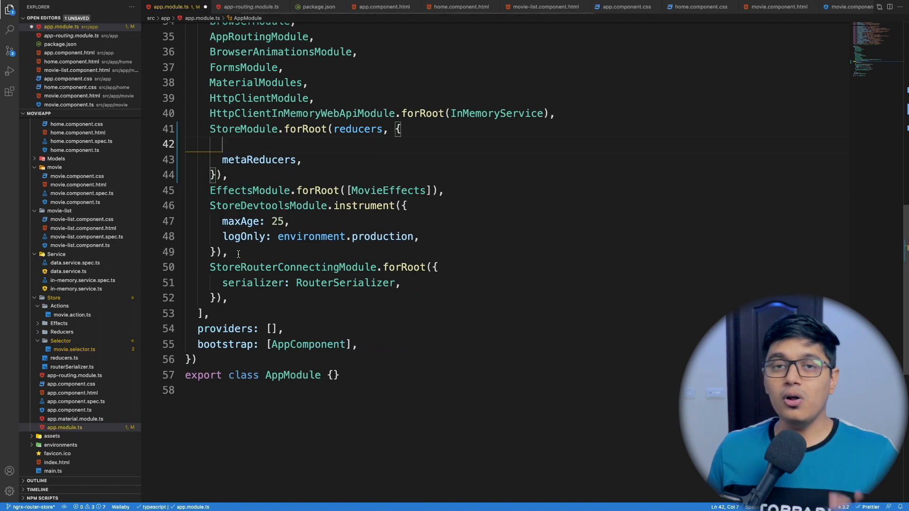